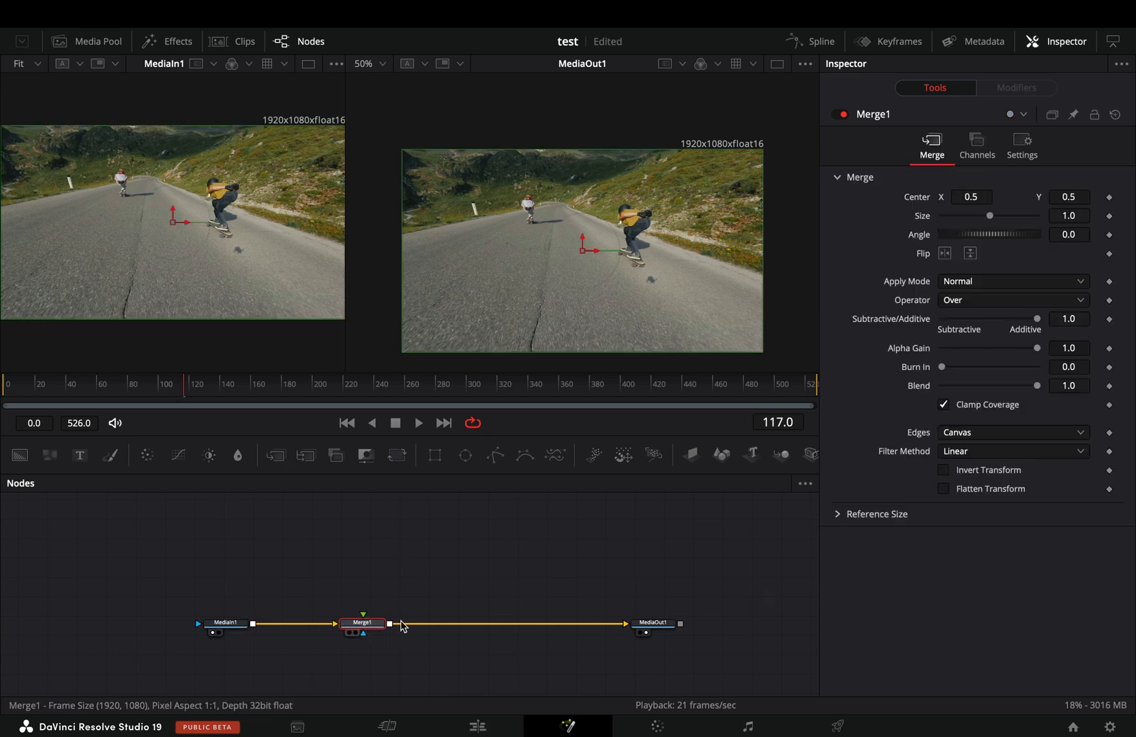
# Change Merge1's Apply Mode from Normal to Screen in the Inspector
pyautogui.click(1012, 280)
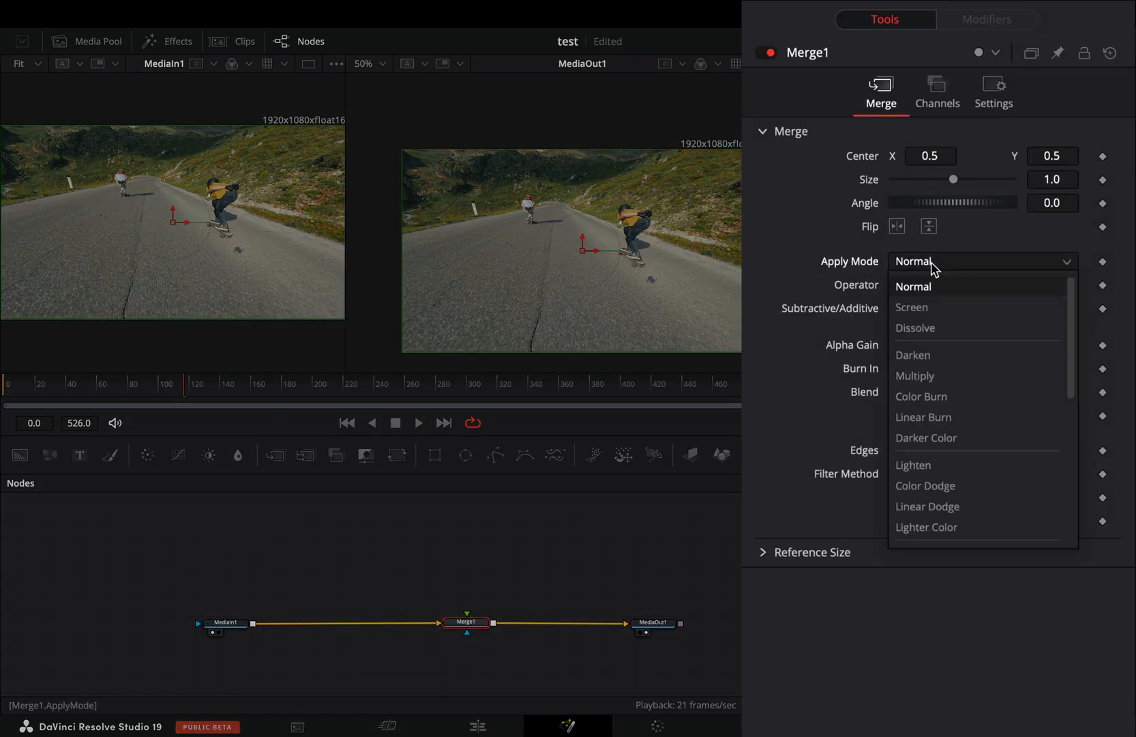
pyautogui.click(912, 306)
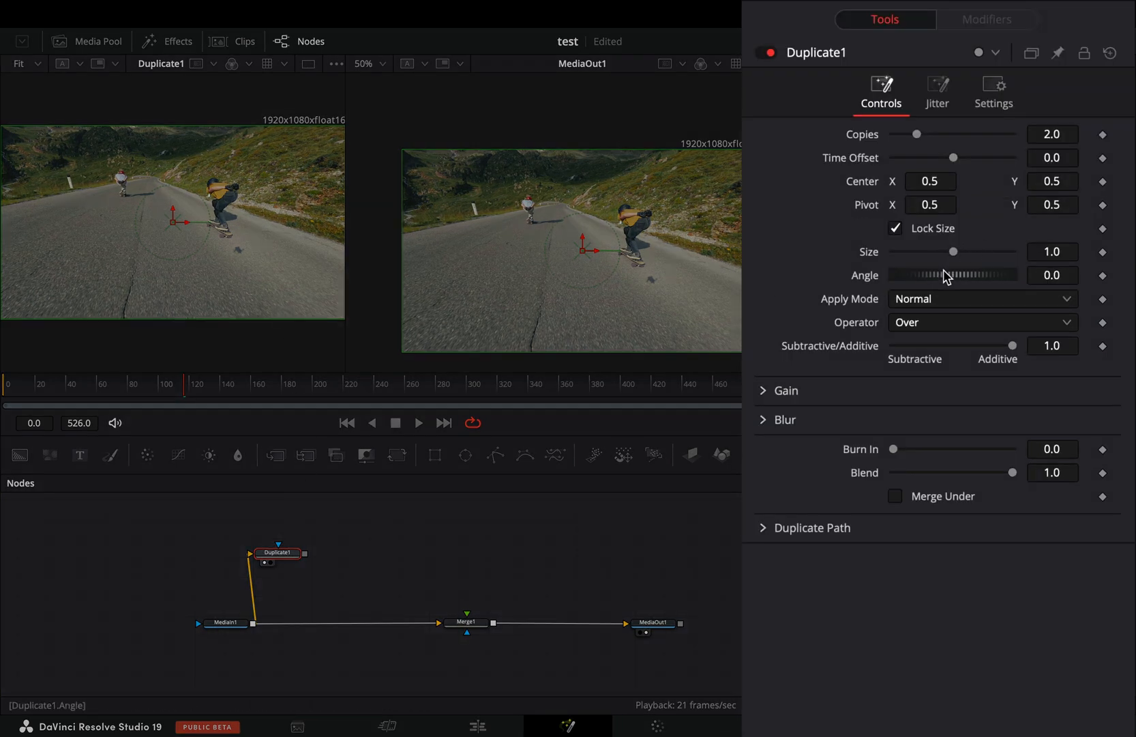
# Configure Duplicate1 with 3 copies, -4 time offset, size 2.5 and Screen mode
pyautogui.click(982, 298)
pyautogui.write('st')
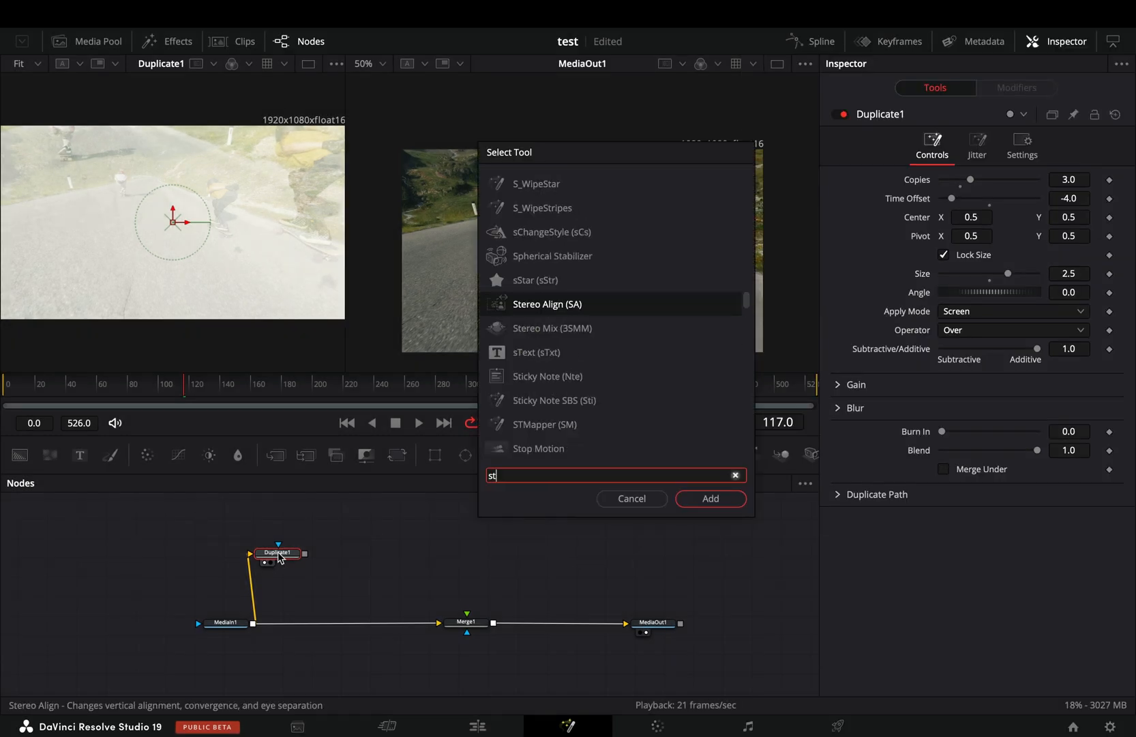
# Add a Stop Motion node, then attach an Ellipse mask to Merge1
pyautogui.click(709, 498)
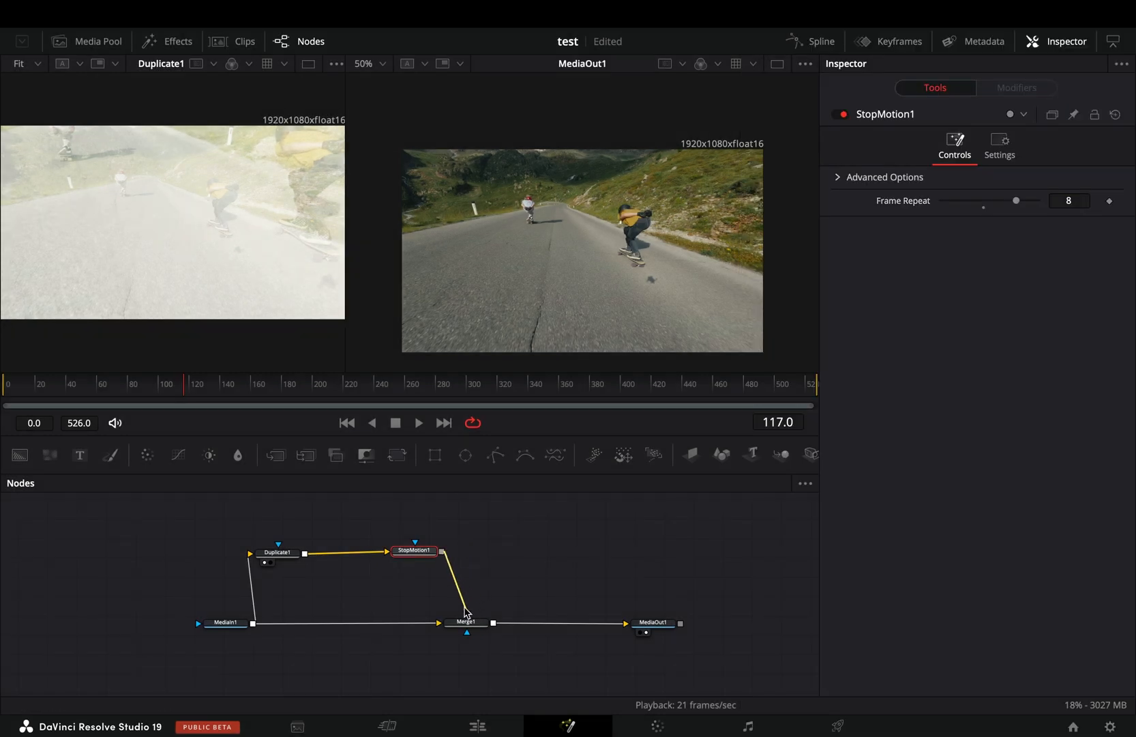
pyautogui.click(466, 622)
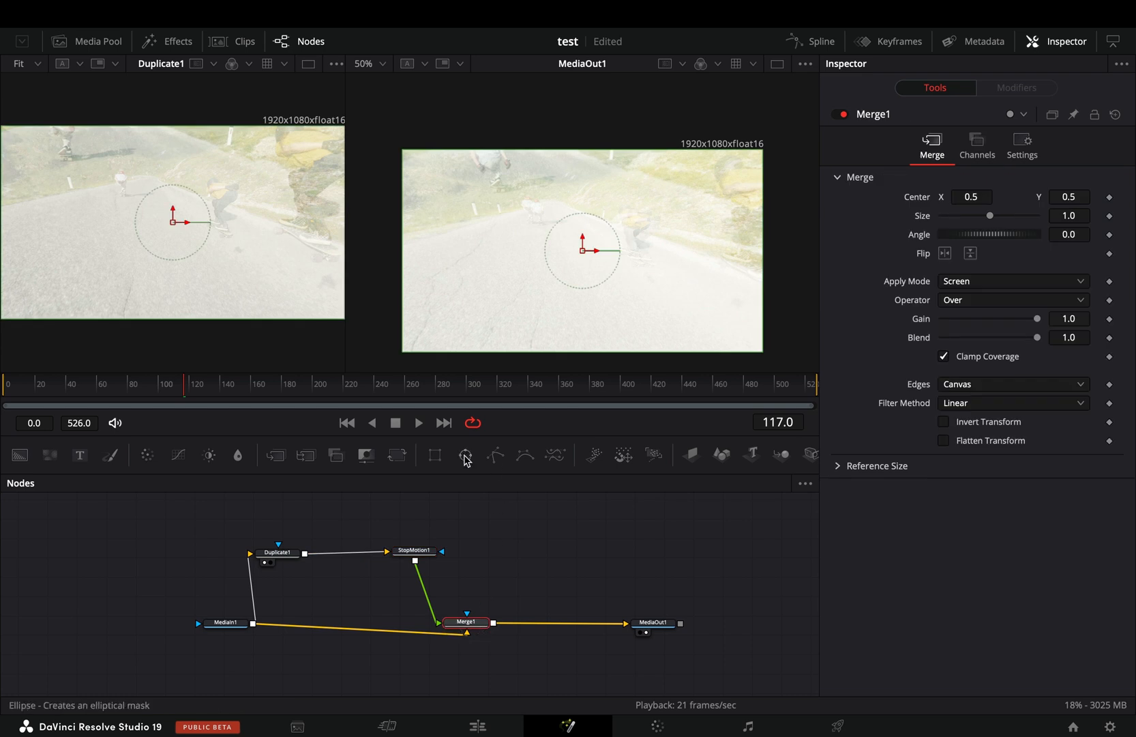
pyautogui.click(465, 455)
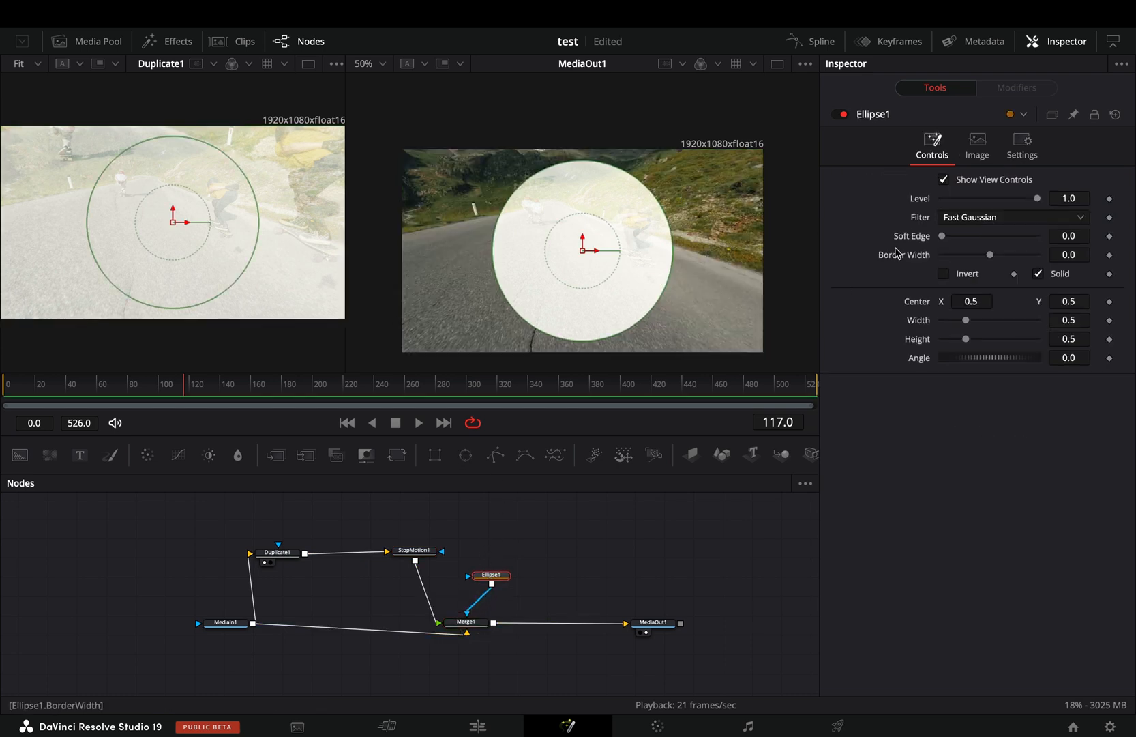